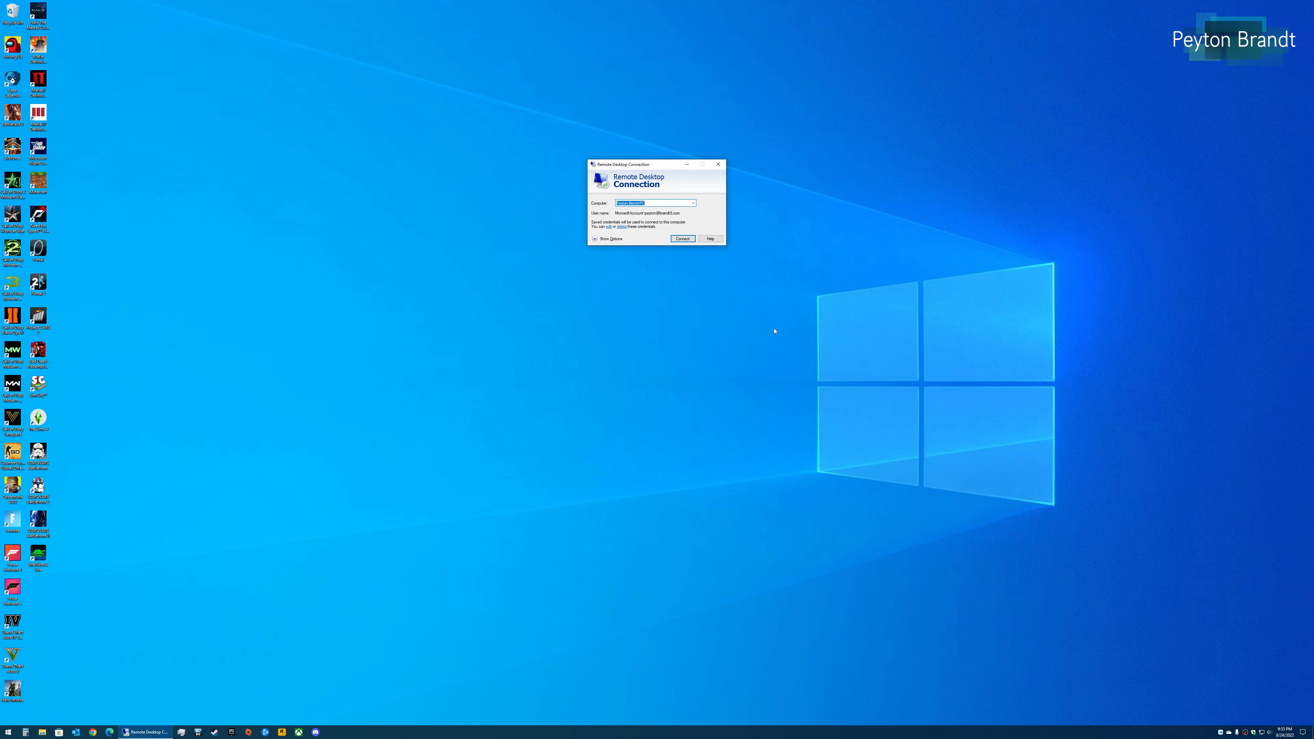
{"action": "mouse_move", "coordinate": [764, 336]}
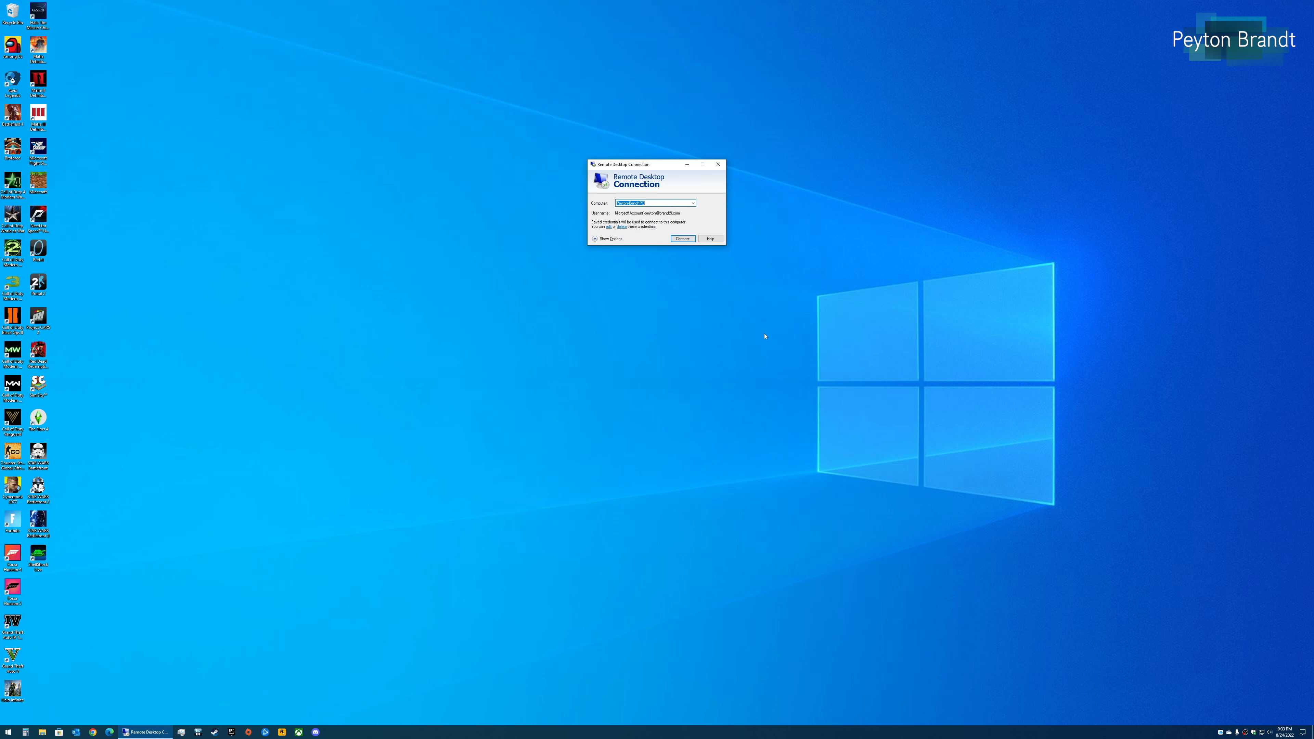
Connect to the saved remote PC so its Windows 11 desktop appears full screen.
{"action": "left_click", "coordinate": [682, 238]}
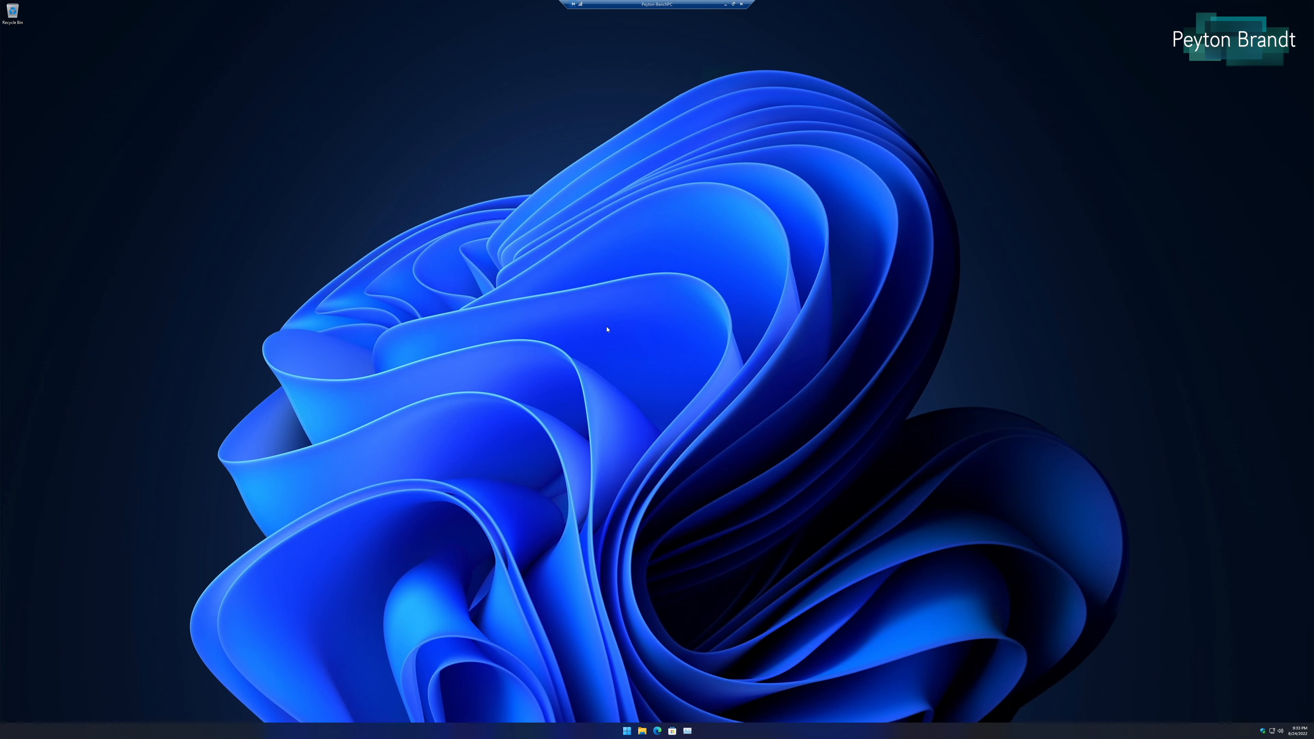
{"action": "mouse_move", "coordinate": [616, 382]}
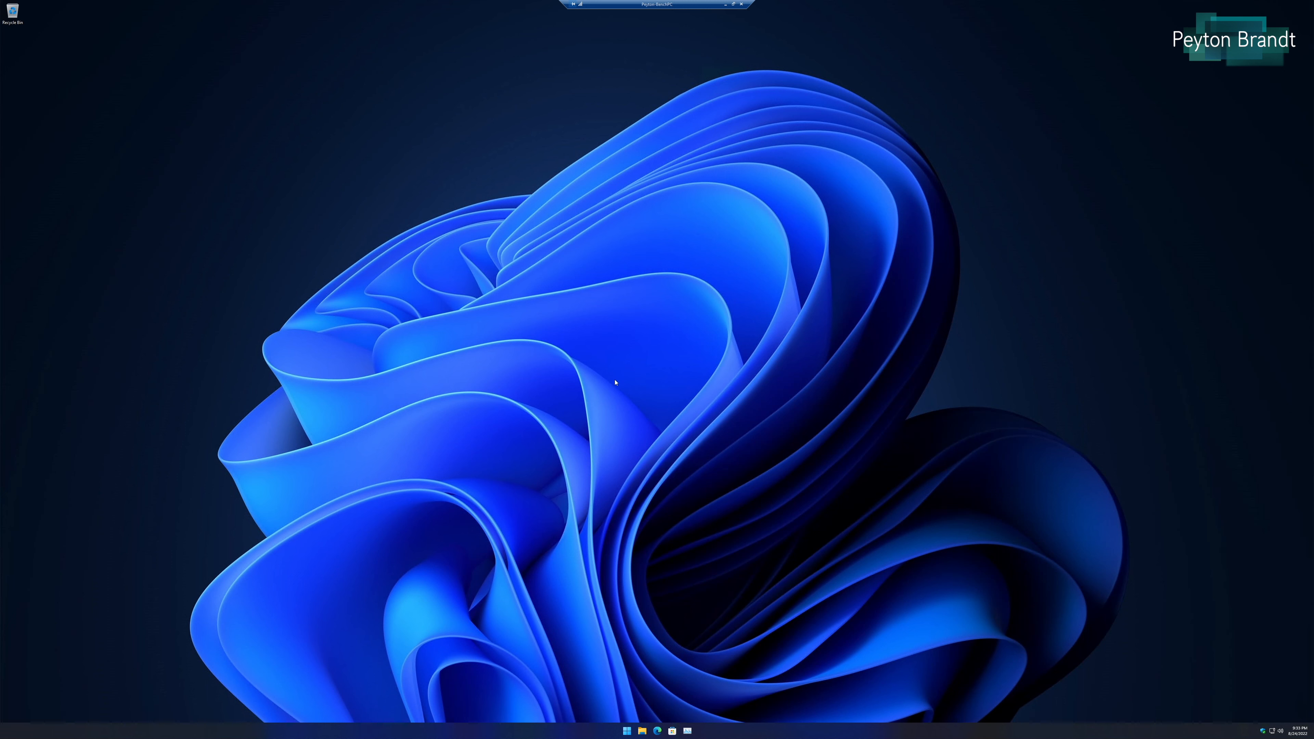
{"action": "mouse_move", "coordinate": [620, 470]}
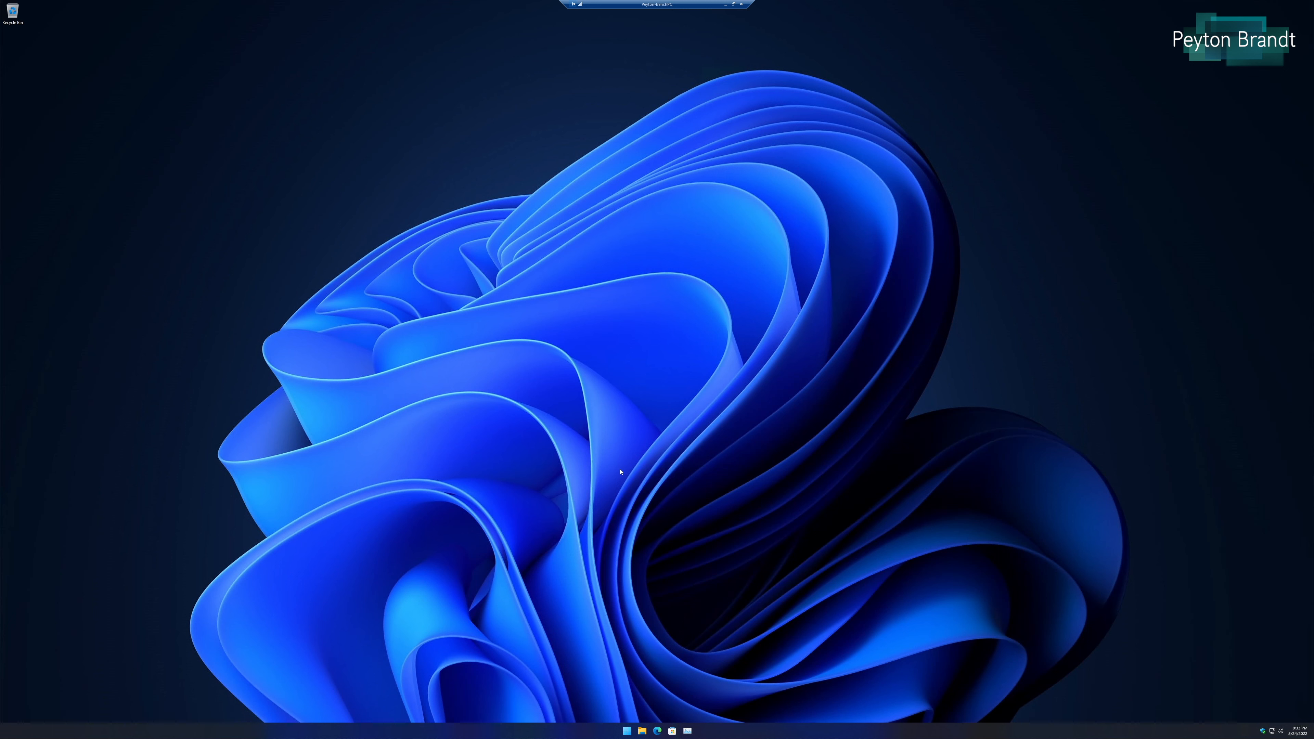
Search the Start menu for 'Registry Editor' and launch the best match.
{"action": "left_click", "coordinate": [626, 732]}
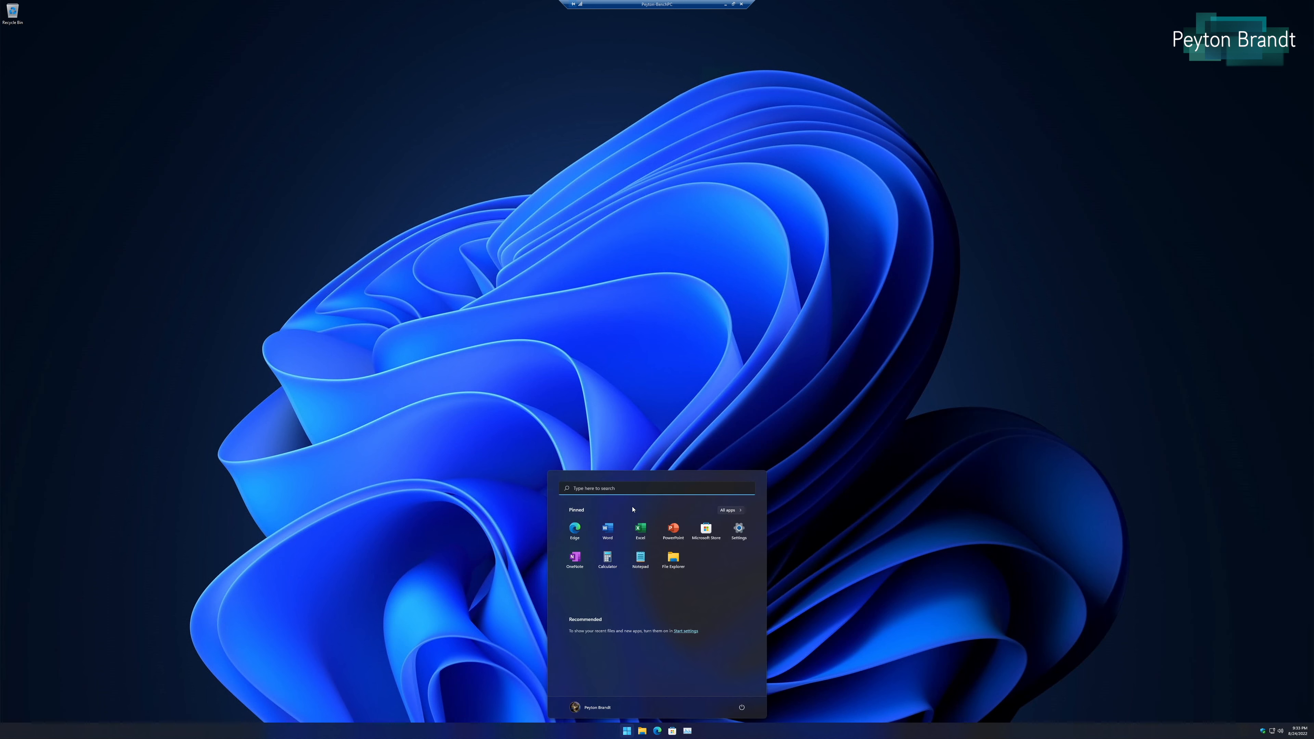
{"action": "type", "text": "Registry Editor"}
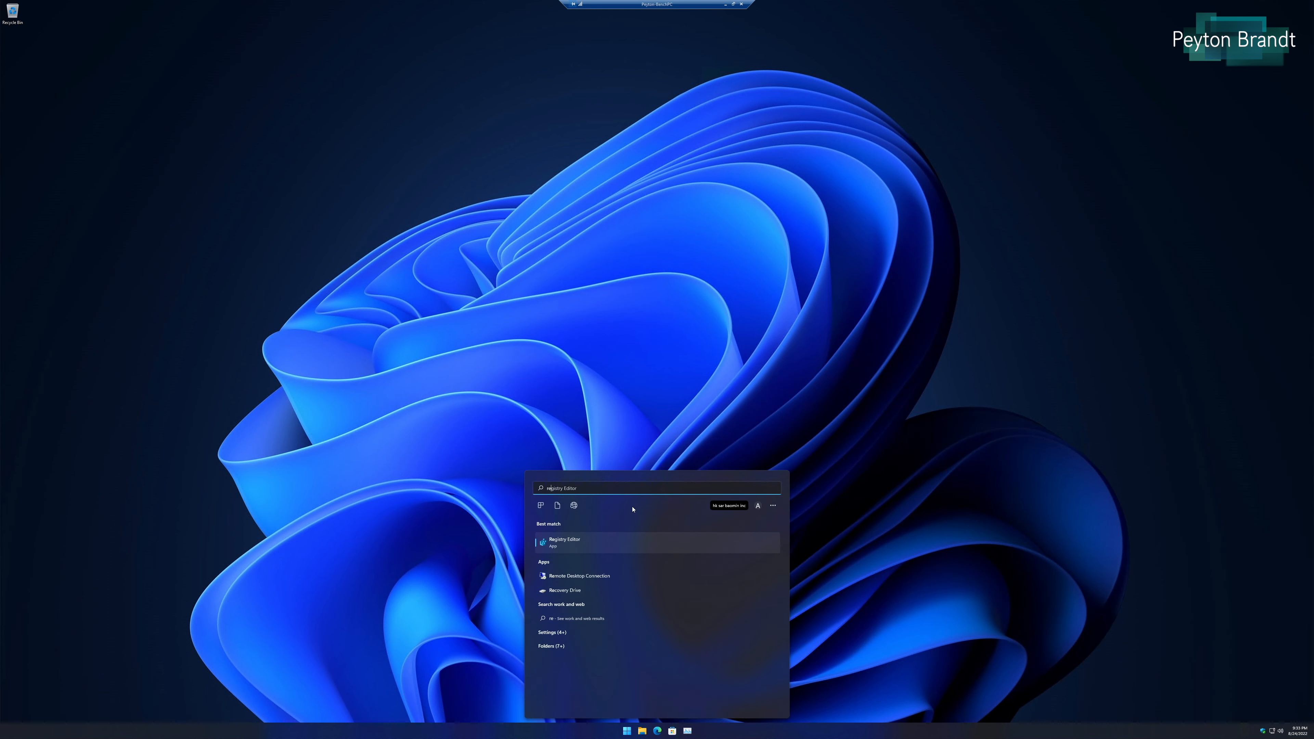
{"action": "type", "text": "regedi"}
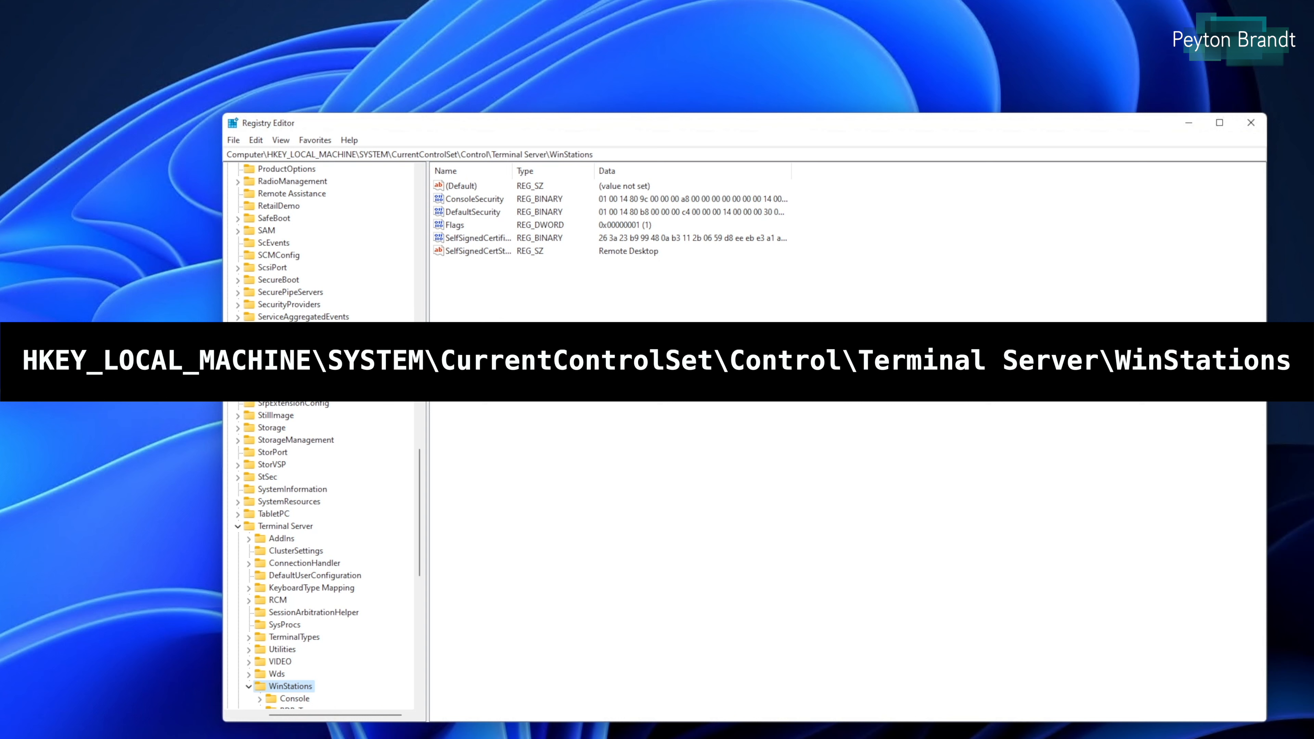
{"action": "mouse_move", "coordinate": [635, 128]}
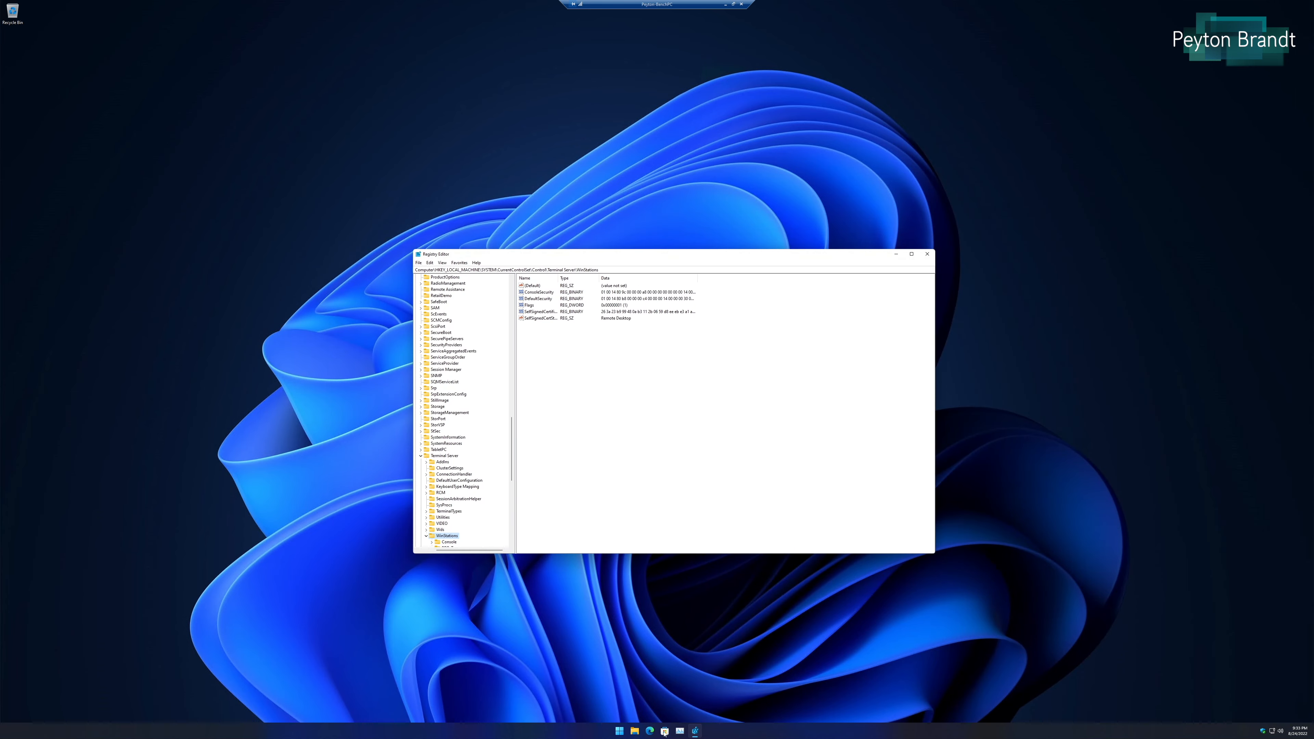
Select the WinStations key under Control\Terminal Server to prepare adding a value.
{"action": "left_click", "coordinate": [679, 731]}
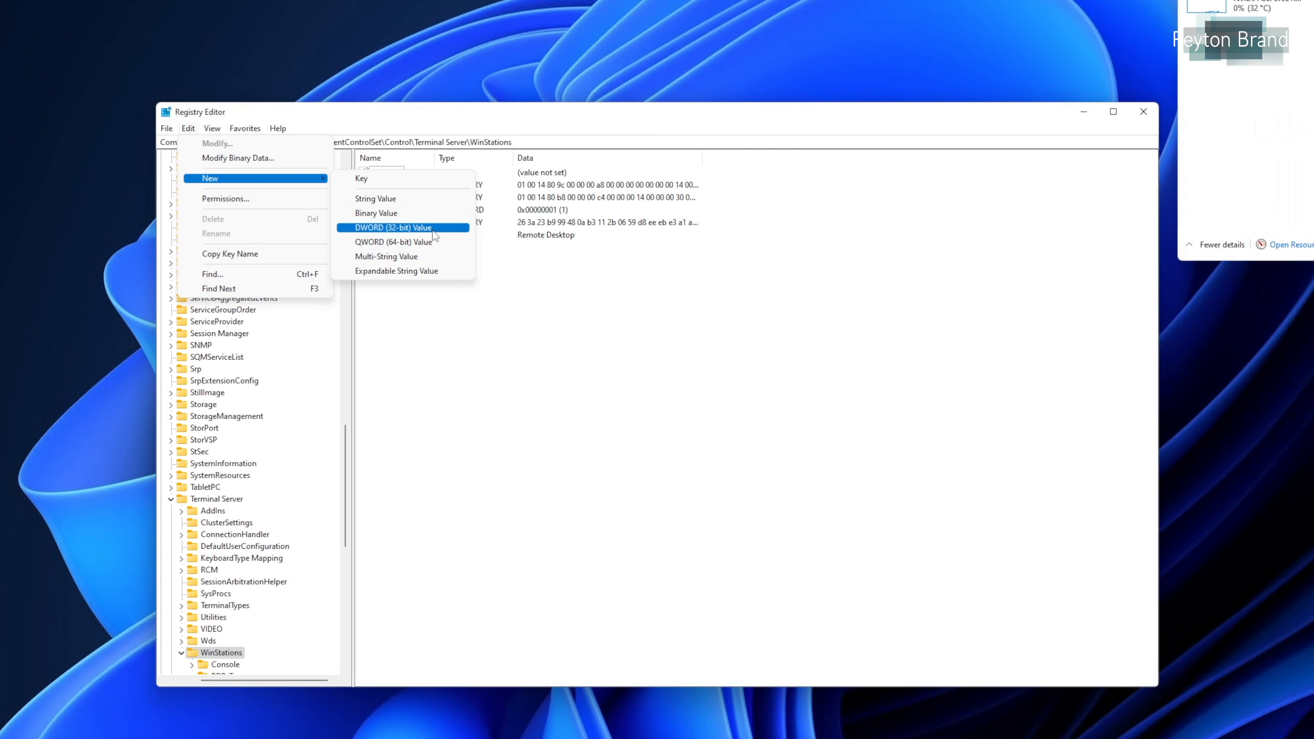
Create a new DWORD (32-bit) value under WinStations and begin naming it DWMFRAMEINTERVAL.
{"action": "left_click", "coordinate": [392, 227]}
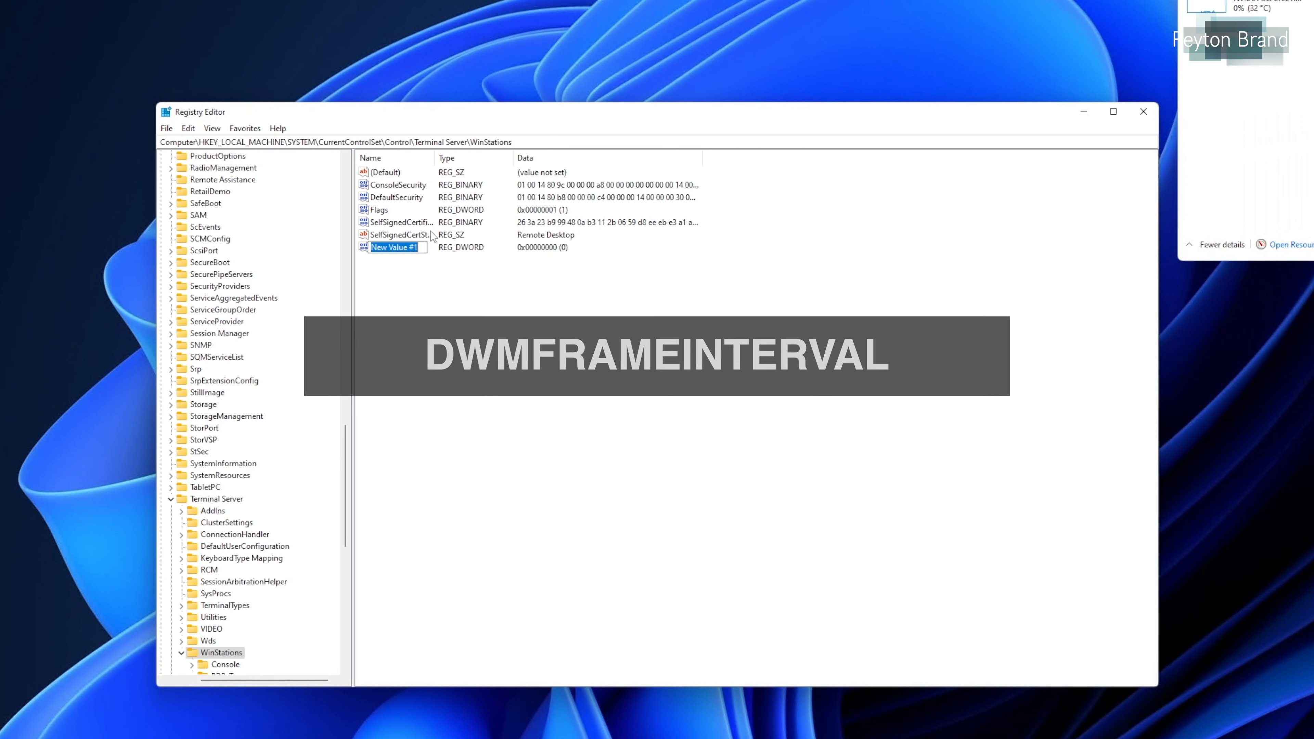
{"action": "type", "text": "DWMFRAMEINTERVAL"}
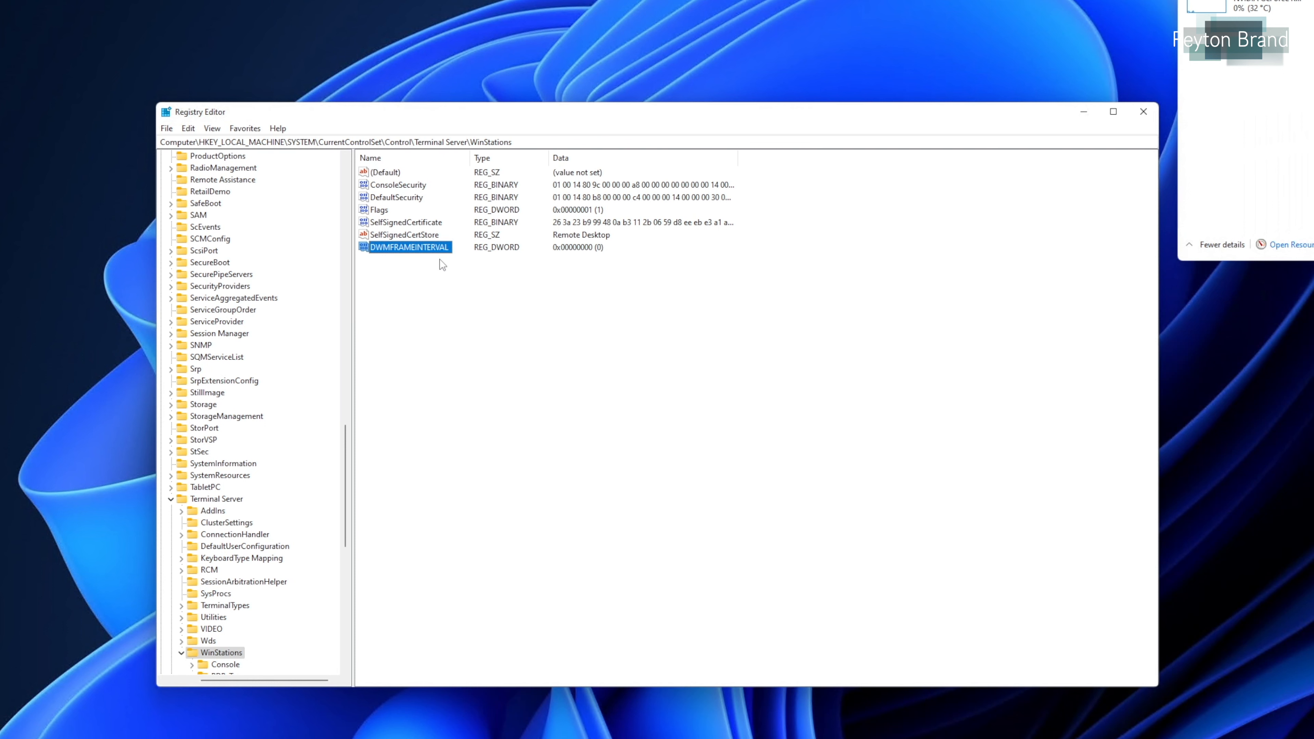
Modify DWMFRAMEINTERVAL to the decimal value 15 and confirm.
{"action": "right_click", "coordinate": [409, 246]}
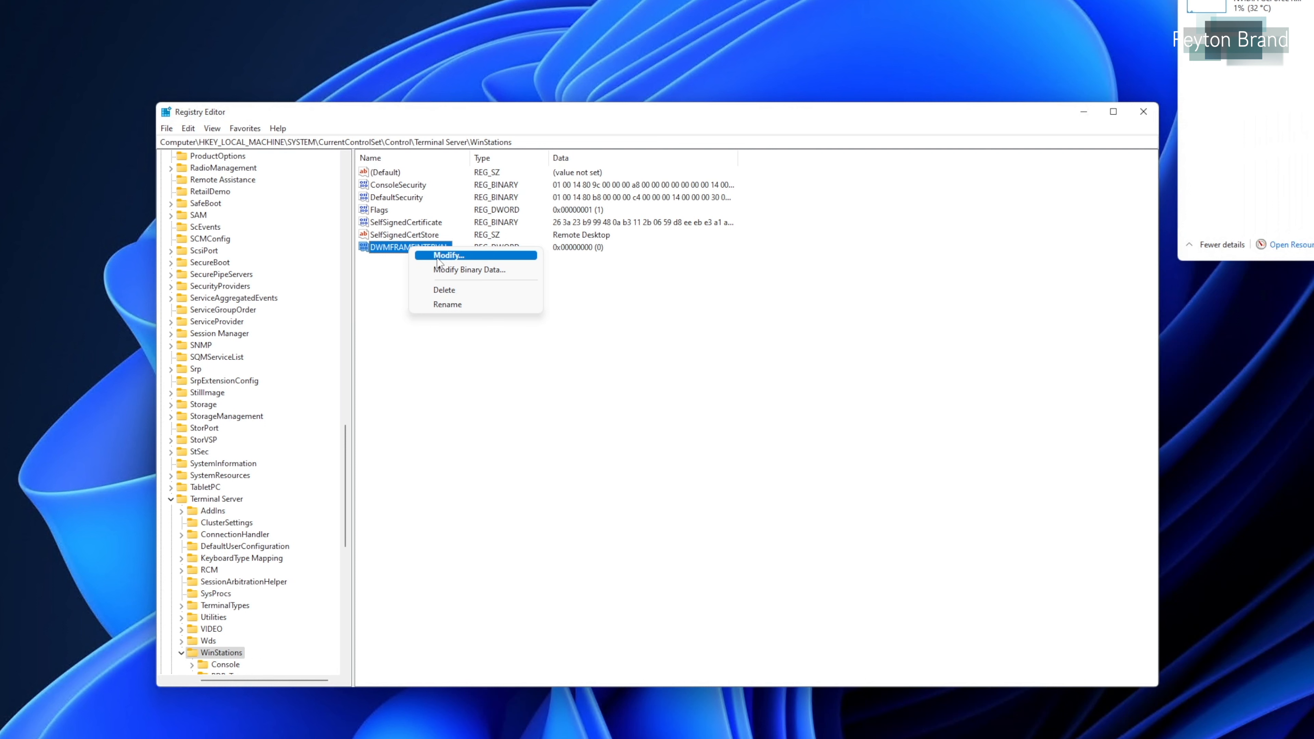
{"action": "left_click", "coordinate": [448, 255]}
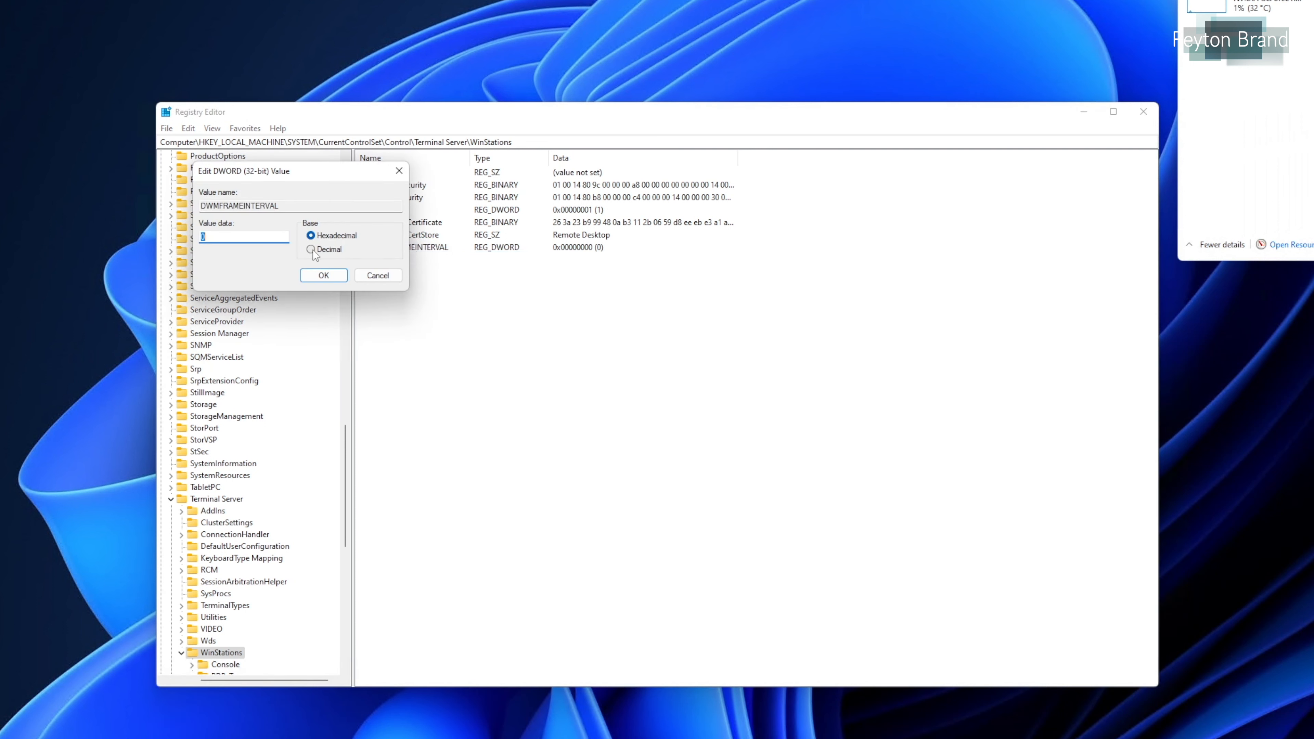
{"action": "left_click", "coordinate": [310, 250]}
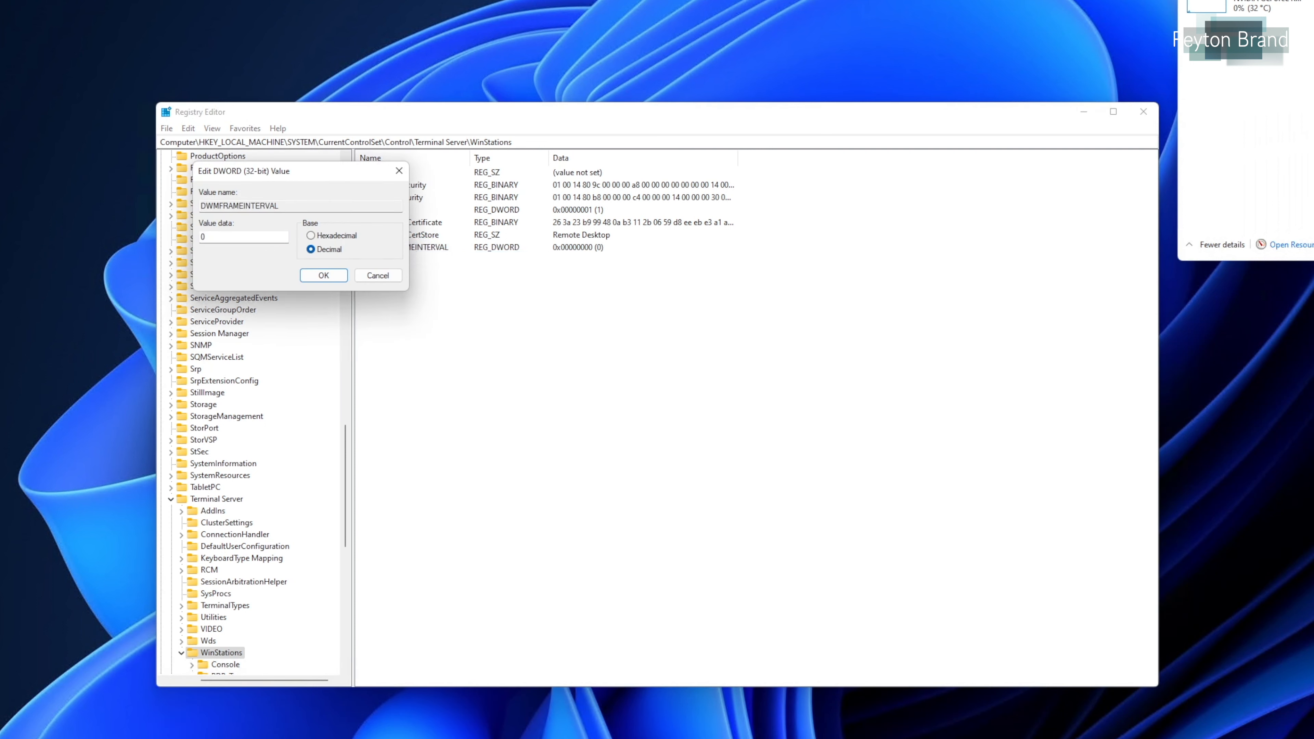
{"action": "type", "text": "1"}
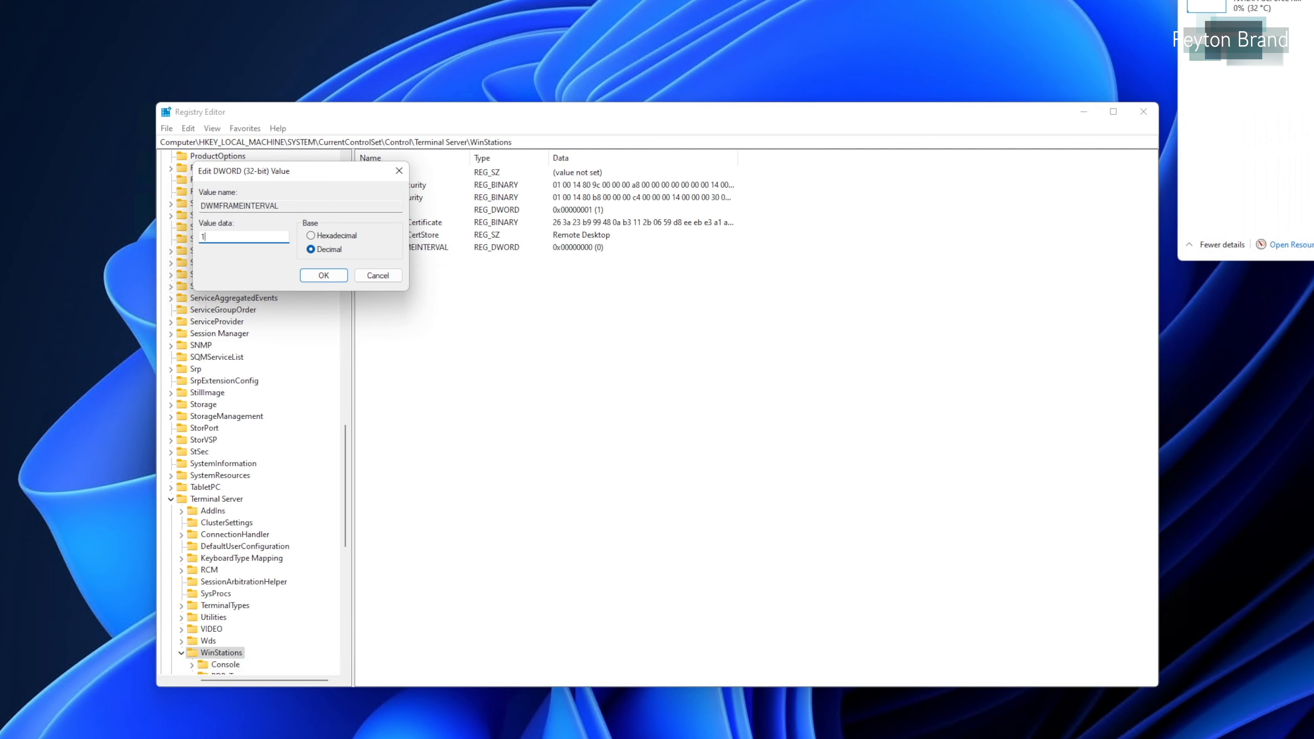
{"action": "type", "text": "5"}
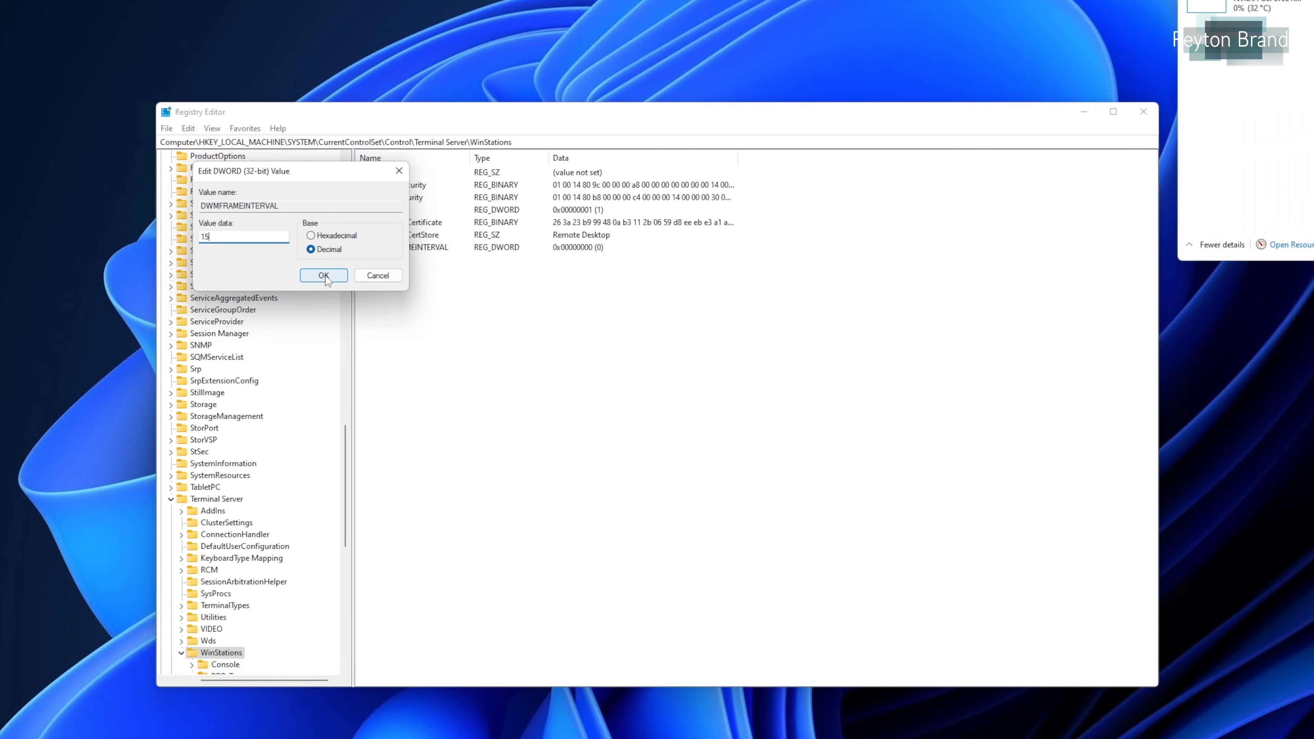
{"action": "left_click", "coordinate": [323, 275]}
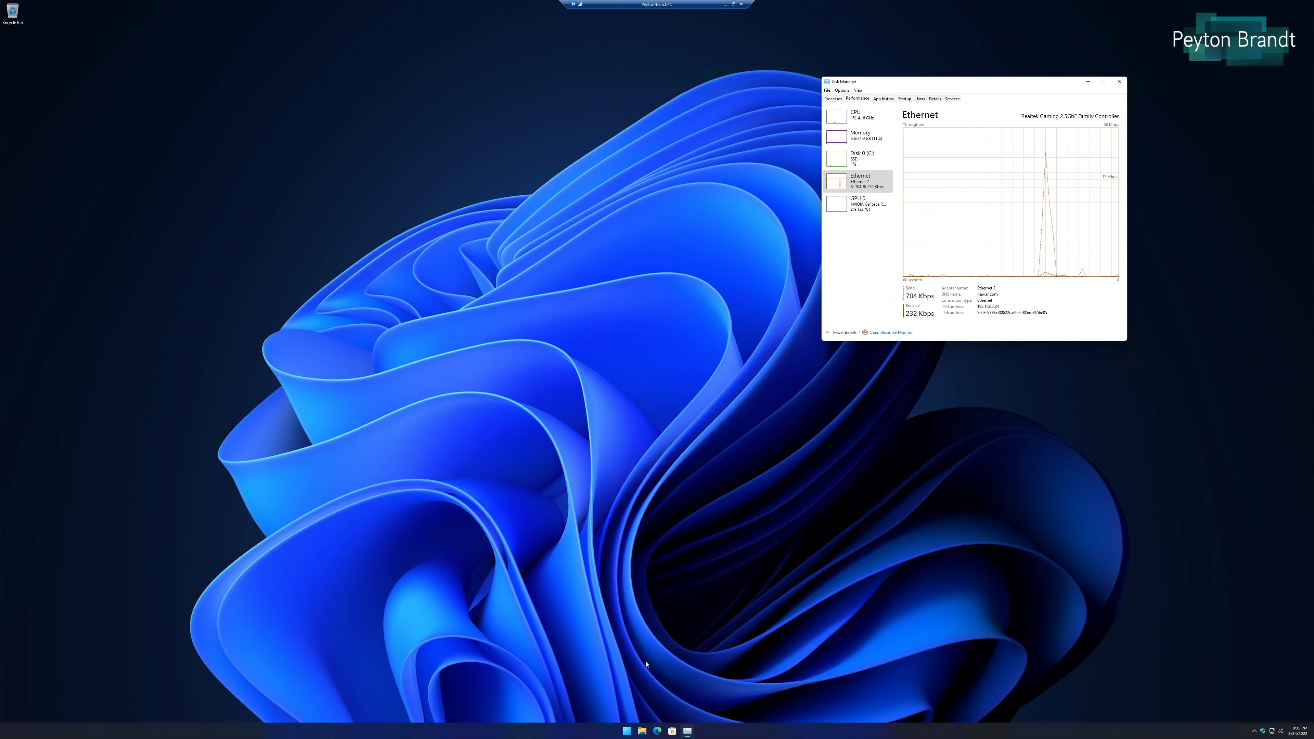
Disconnect the remote session and reconnect to the same PC so the setting applies.
{"action": "left_click", "coordinate": [626, 730]}
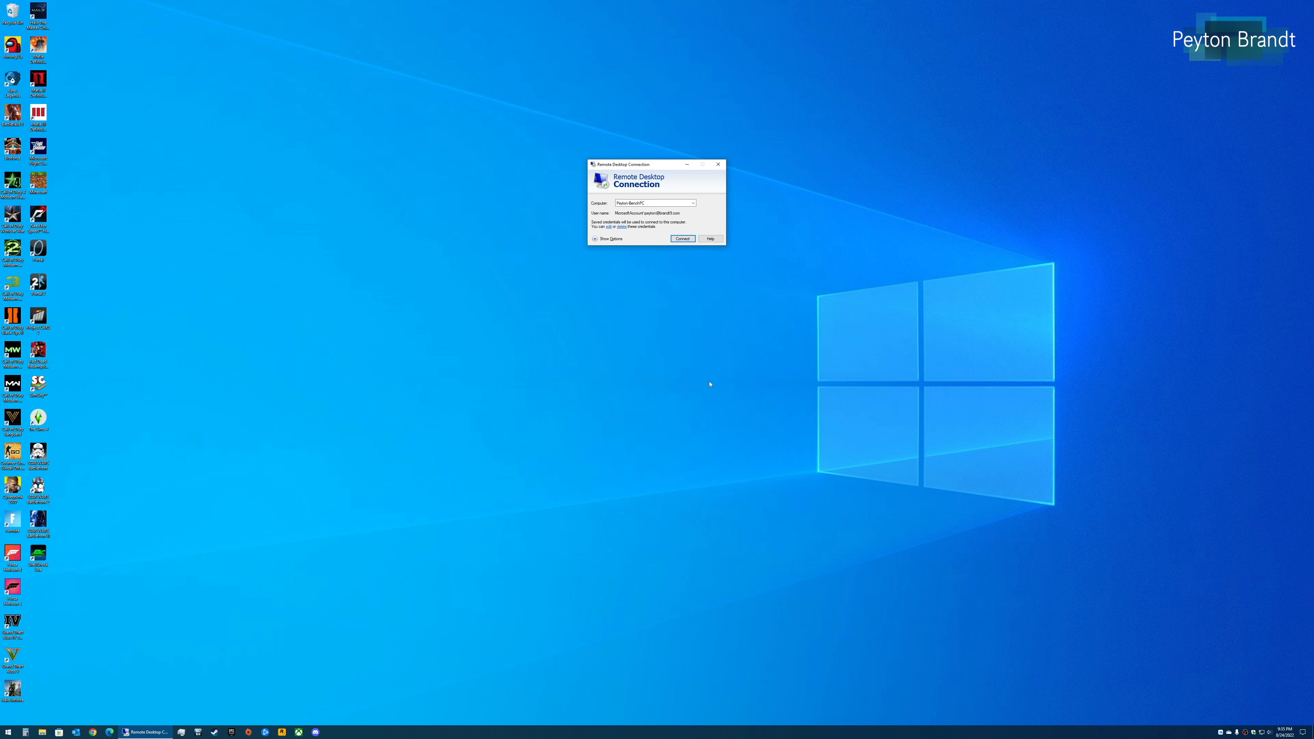
{"action": "left_click", "coordinate": [682, 239]}
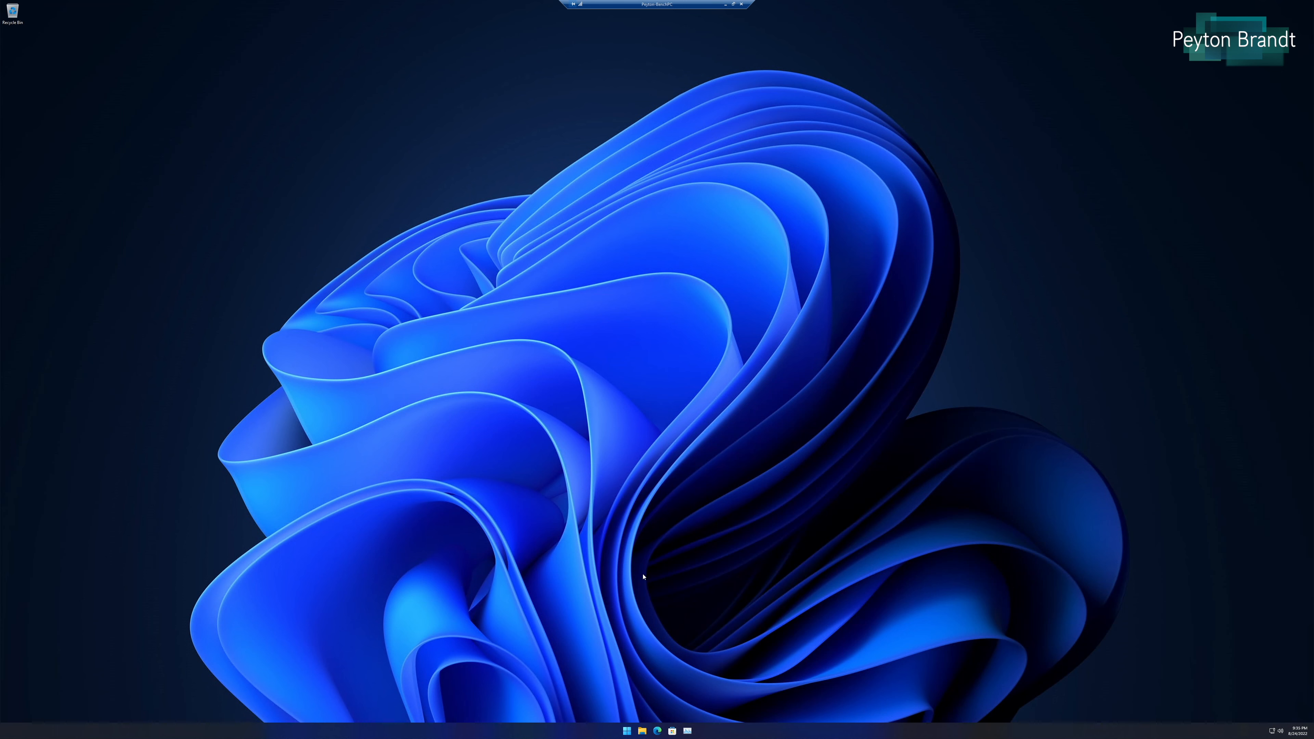
Launch File Explorer and drag its window around several times to judge smoothness.
{"action": "left_click", "coordinate": [641, 731]}
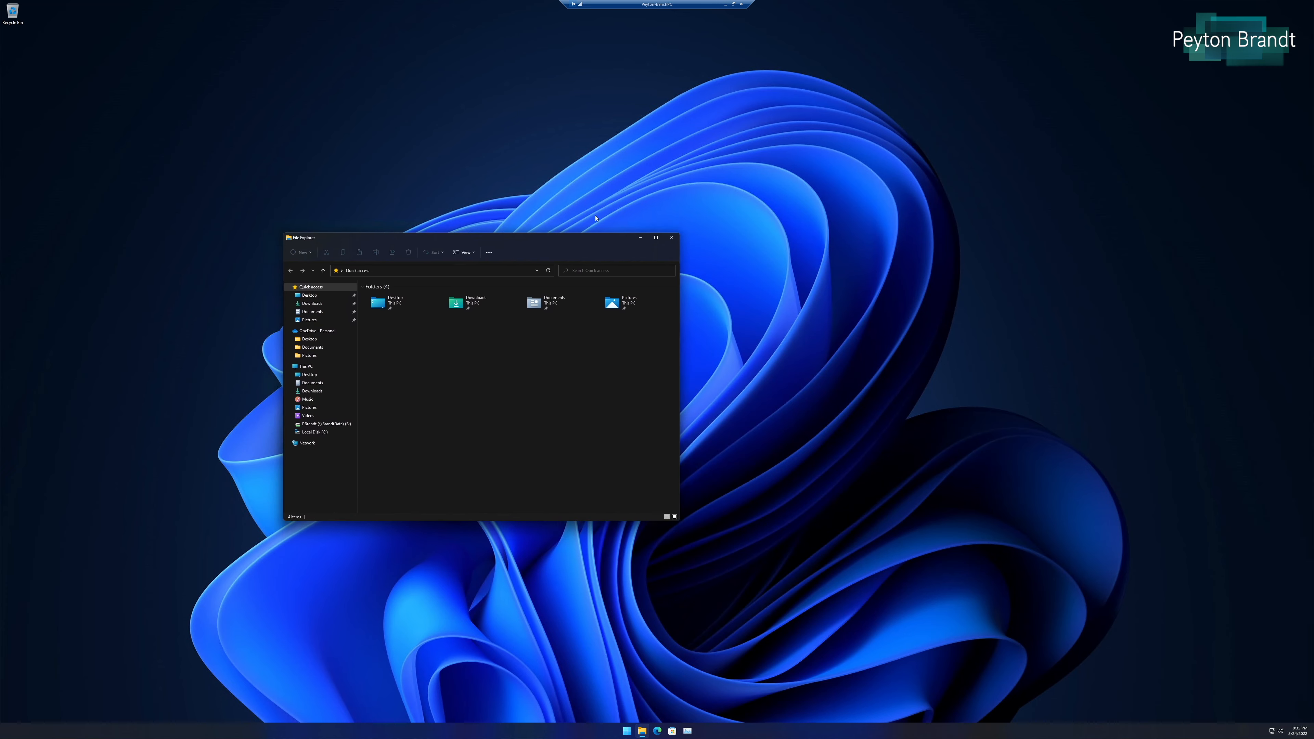
{"action": "left_click_drag", "start_coordinate": [482, 238], "coordinate": [584, 250]}
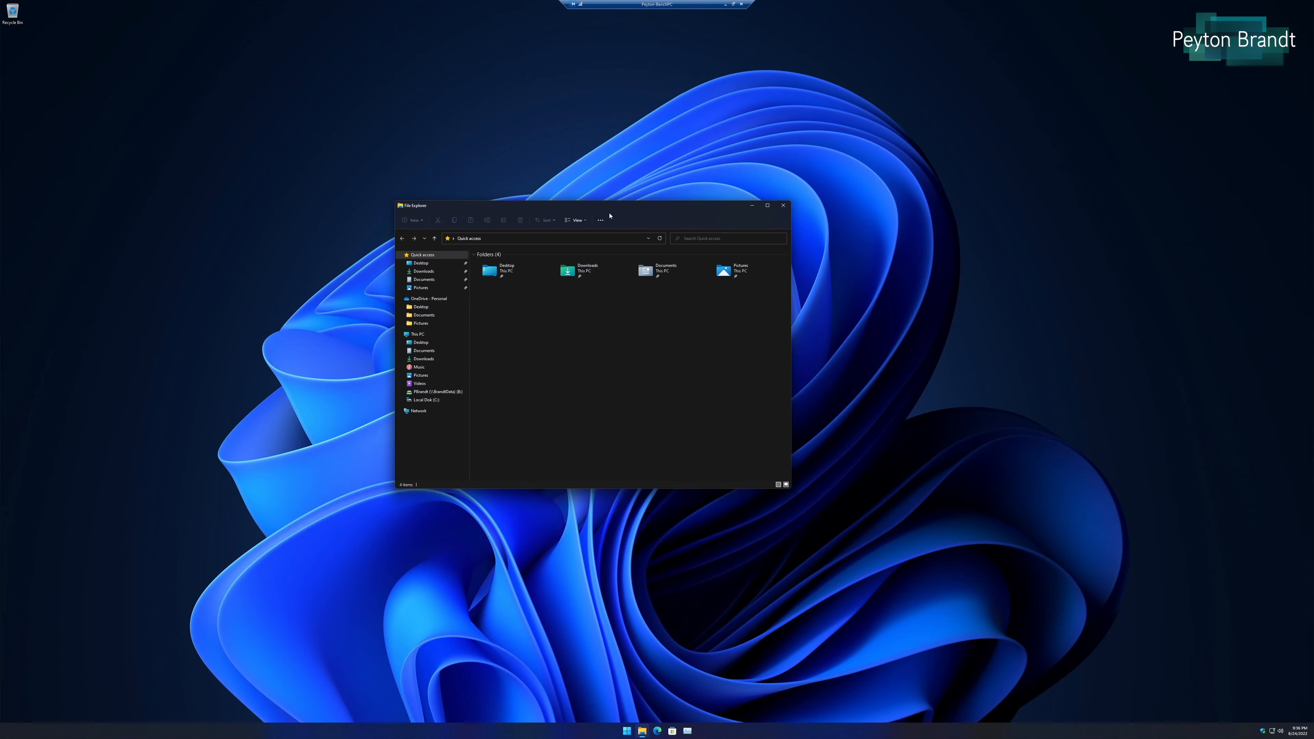
{"action": "left_click_drag", "start_coordinate": [609, 205], "coordinate": [564, 190]}
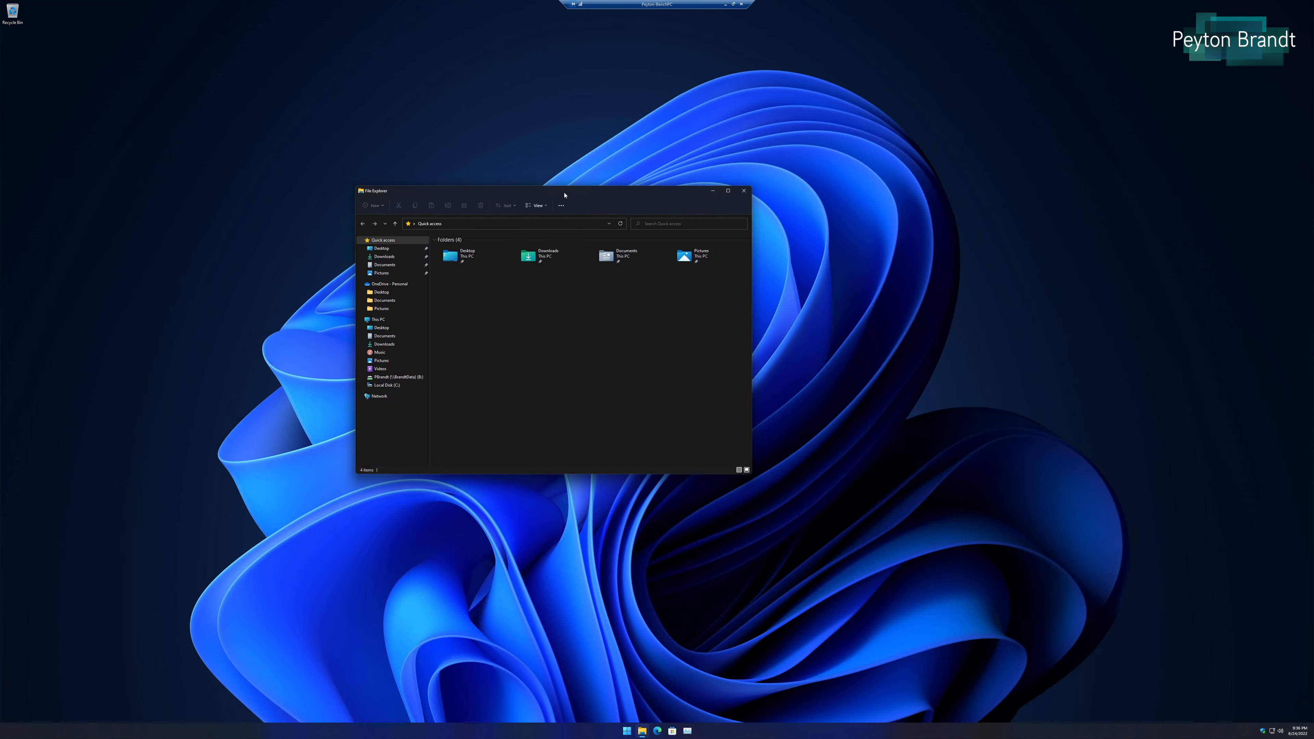
{"action": "left_click_drag", "start_coordinate": [564, 191], "coordinate": [515, 221]}
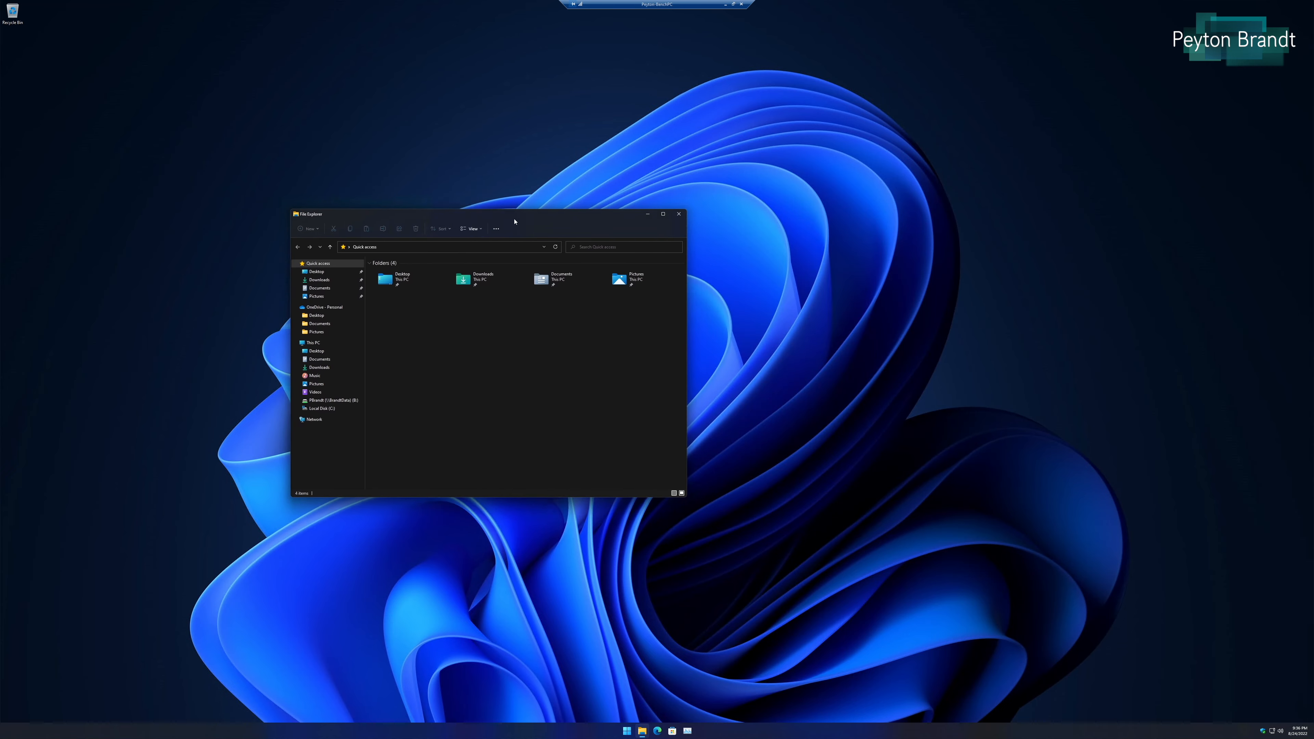
{"action": "left_click_drag", "start_coordinate": [514, 214], "coordinate": [453, 219]}
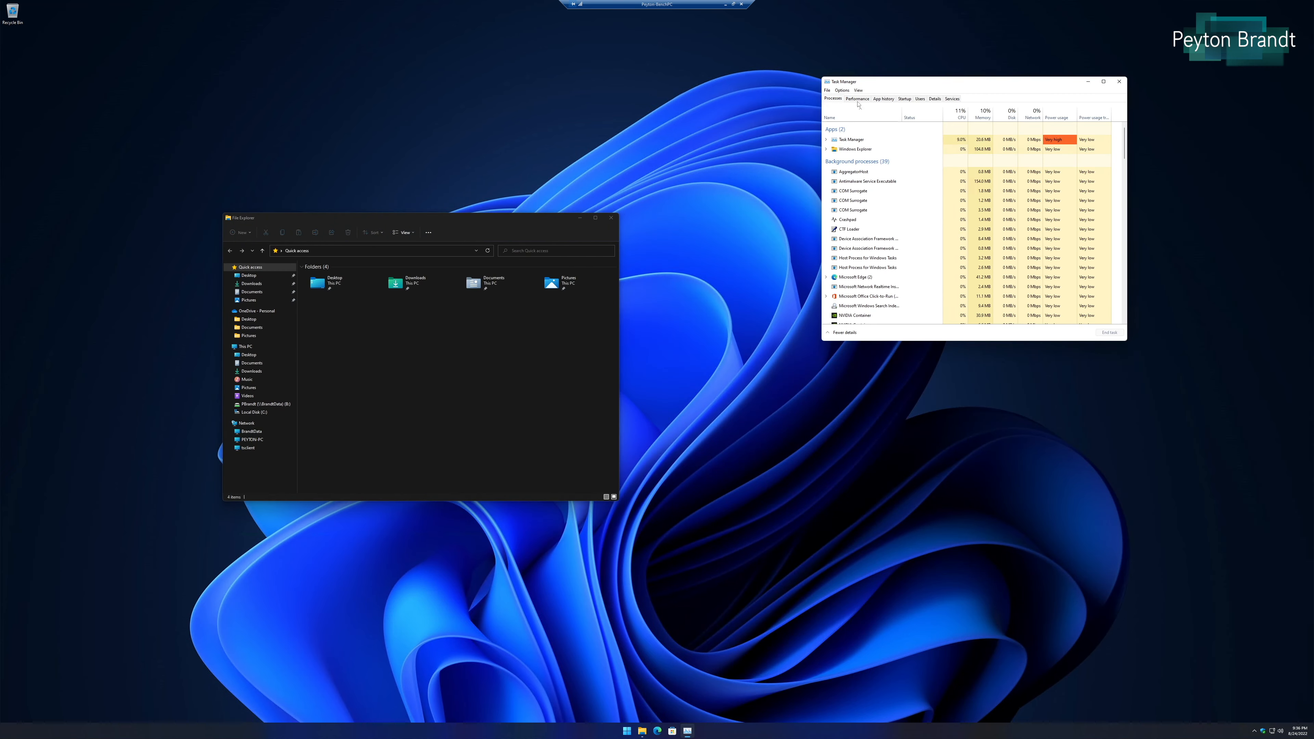
Show the Performance graphs in Task Manager and drag its window around to test responsiveness.
{"action": "left_click", "coordinate": [856, 98]}
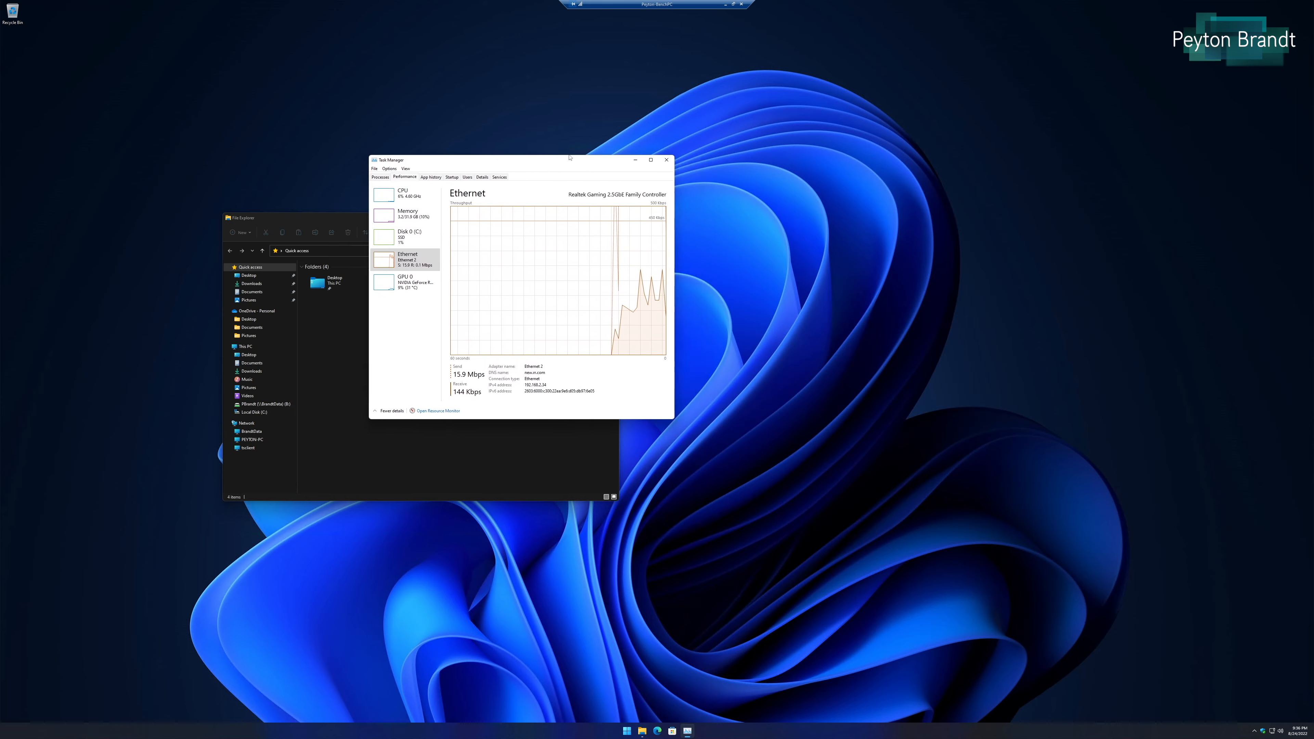
{"action": "left_click_drag", "start_coordinate": [519, 160], "coordinate": [749, 315]}
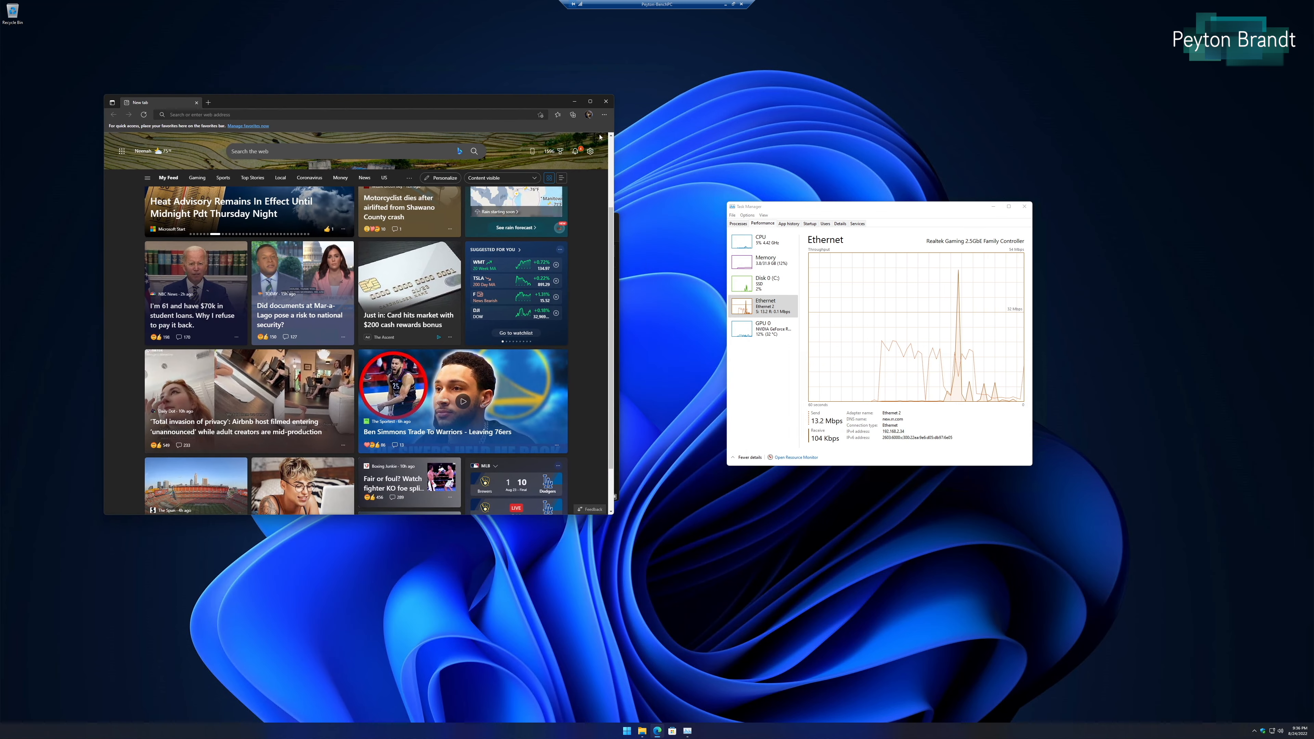
{"action": "left_click_drag", "start_coordinate": [876, 206], "coordinate": [859, 186]}
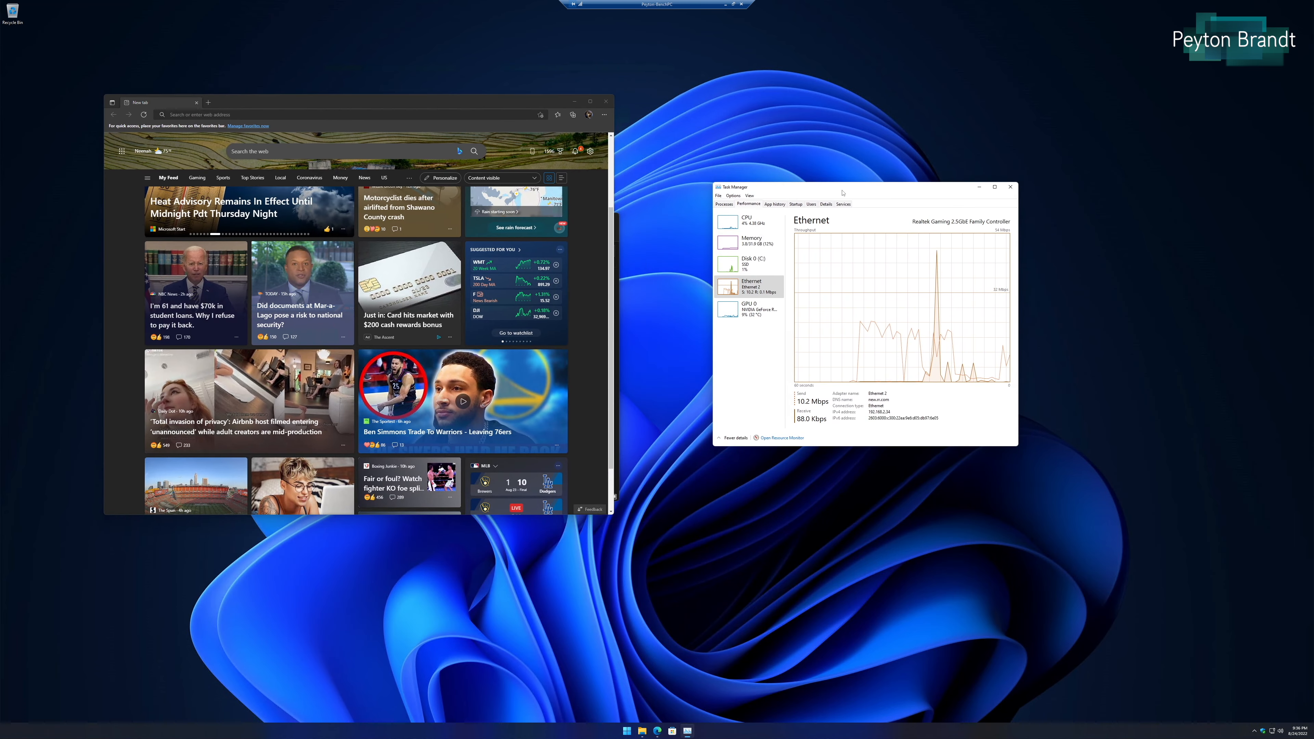